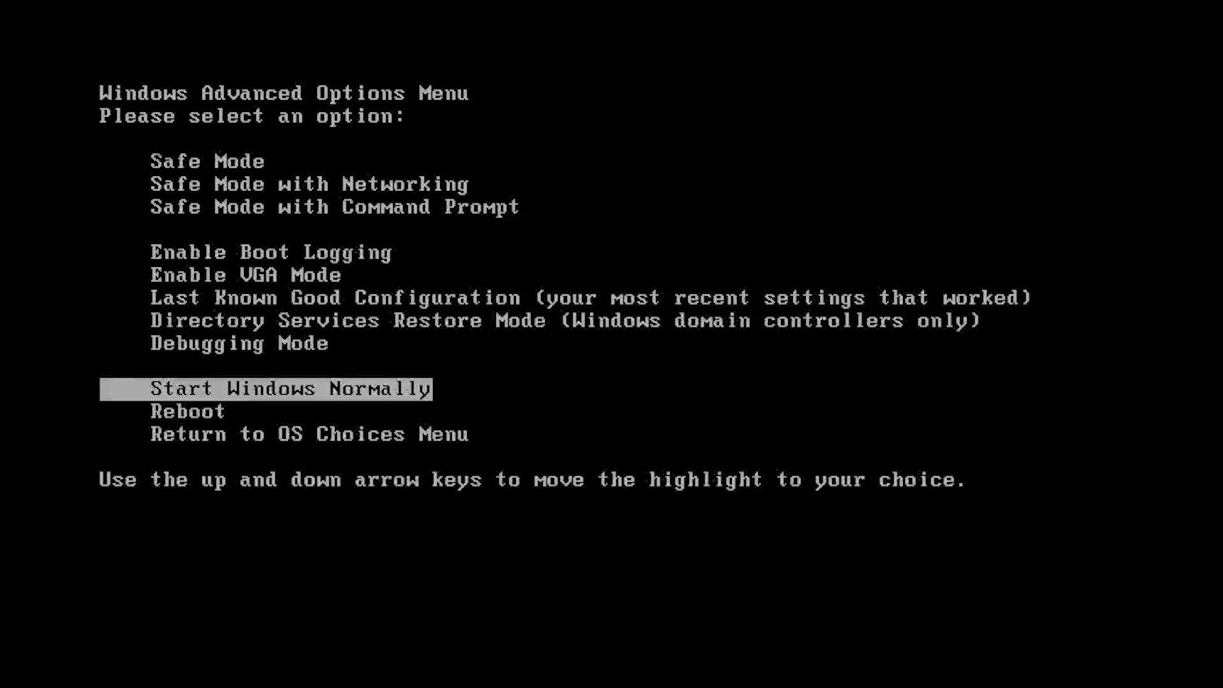
# Highlight 'Safe Mode with Command Prompt' in the Windows Advanced Options Menu.
pyautogui.press('Up')
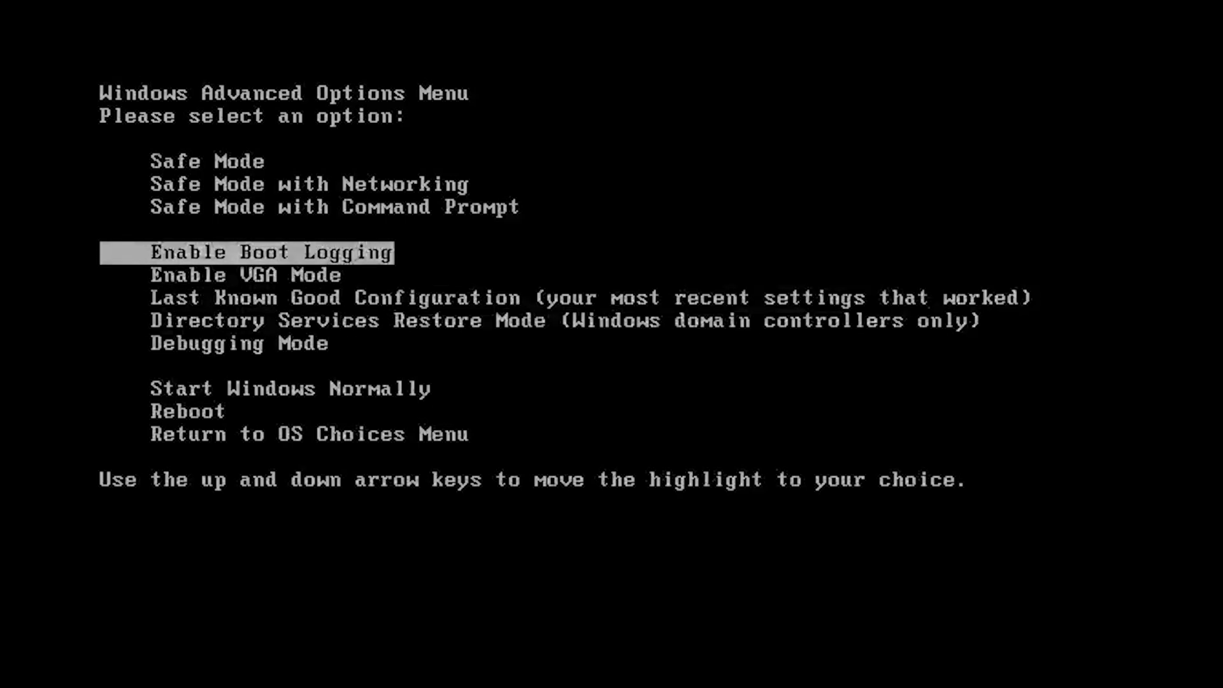
pyautogui.press('Up')
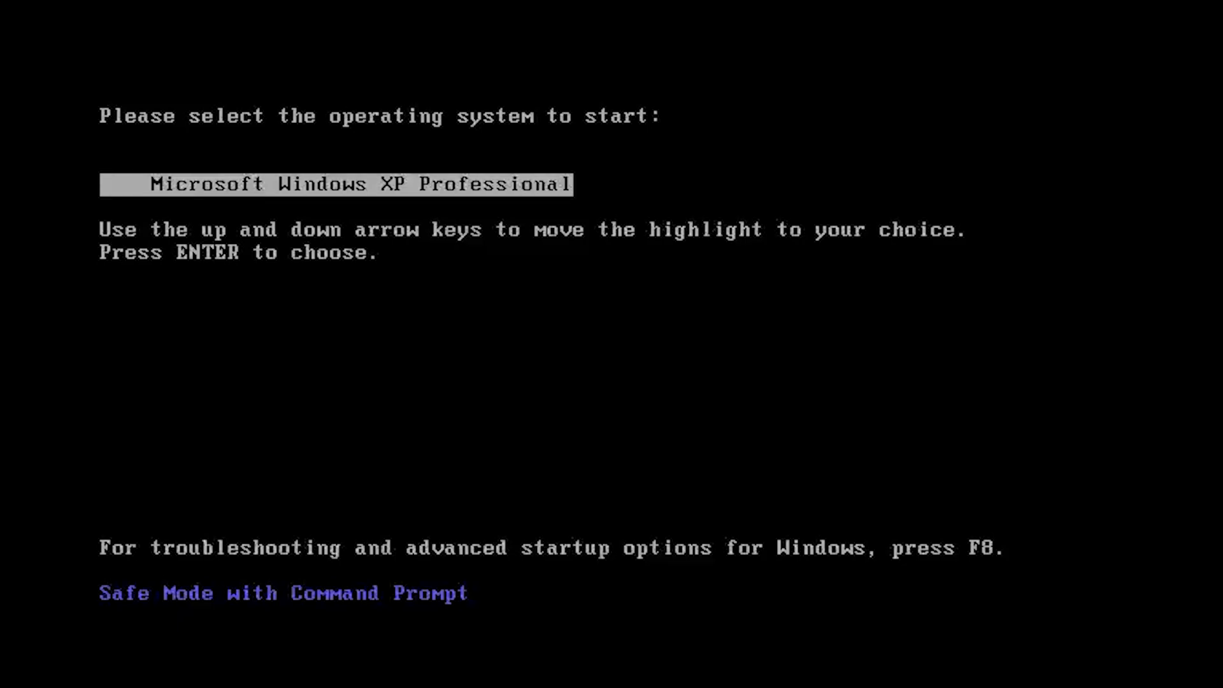
# Boot Microsoft Windows XP Professional into the Safe Mode command prompt.
pyautogui.press('enter')
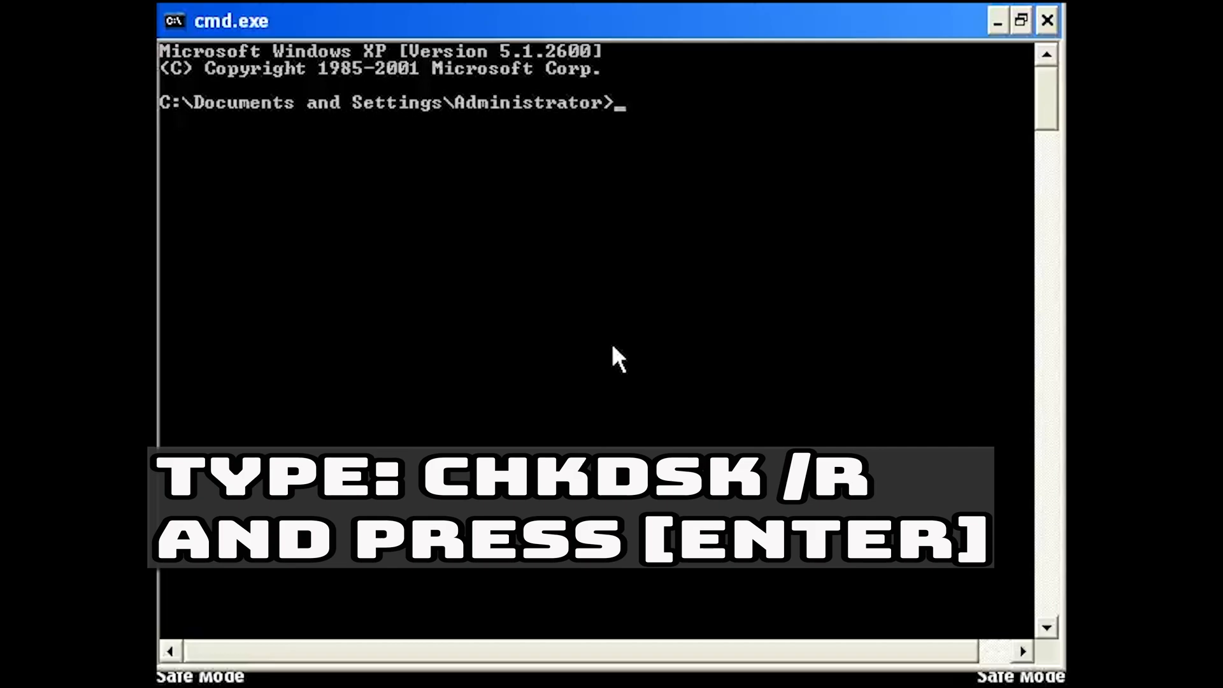
# Run chkdsk /r on the current drive at the cmd.exe prompt.
pyautogui.write('c')
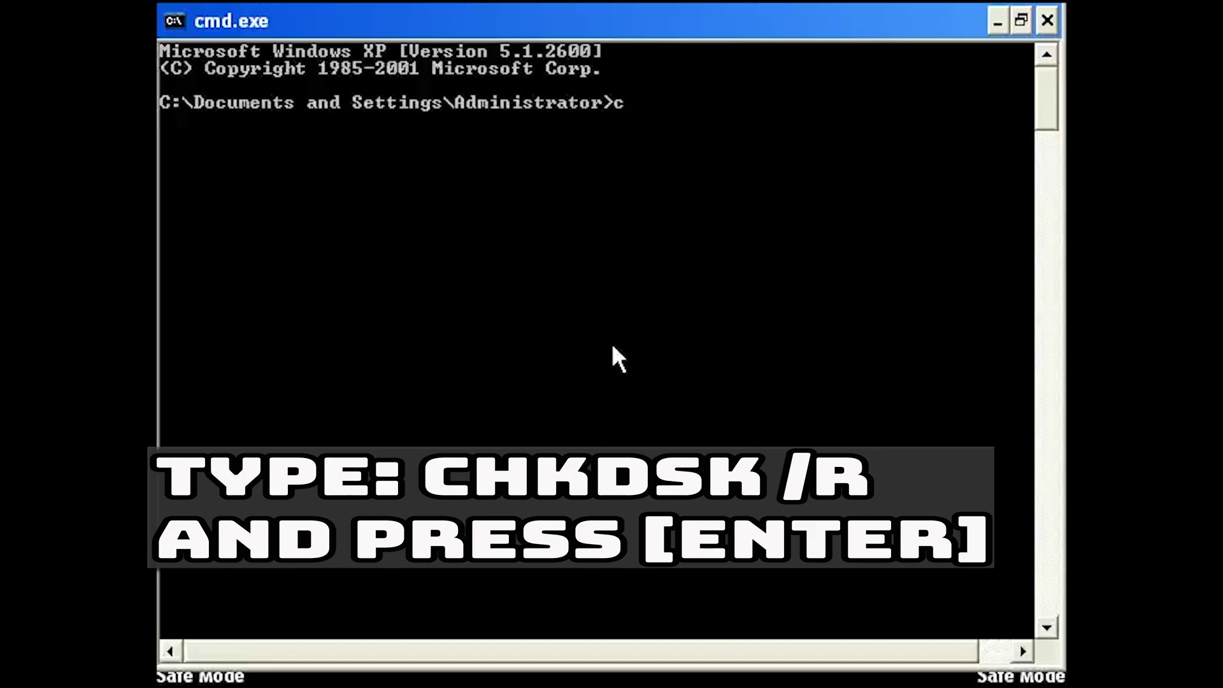
pyautogui.write('kd')
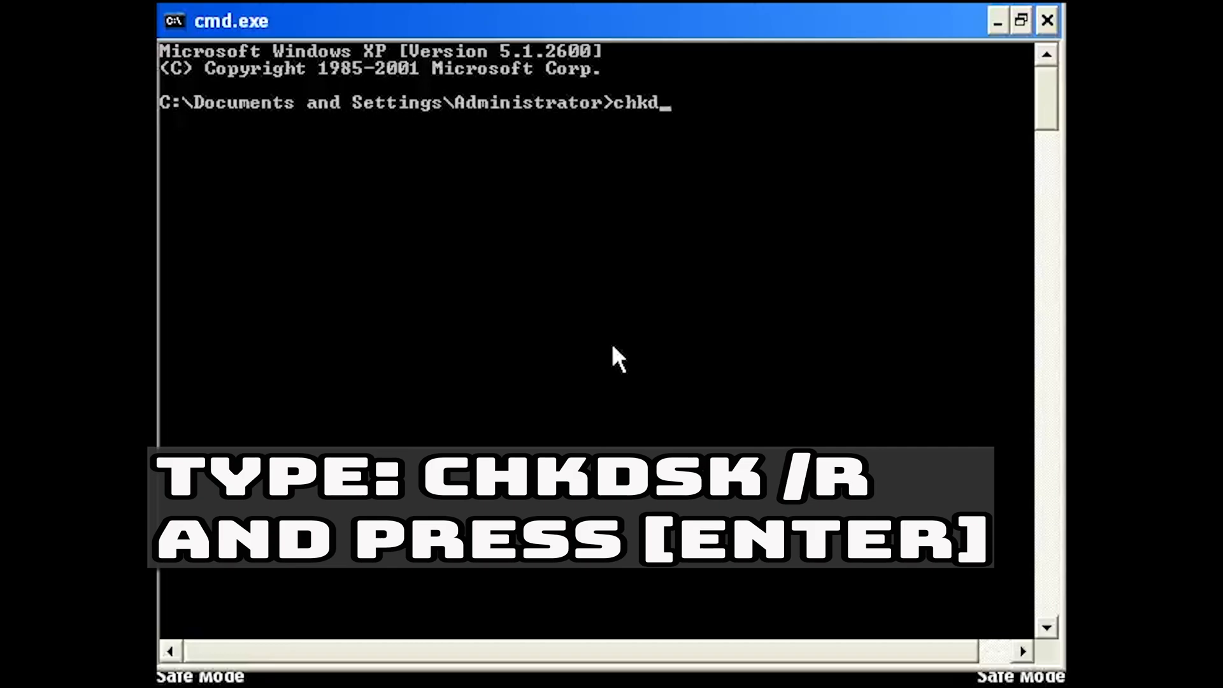
pyautogui.write('sk /r')
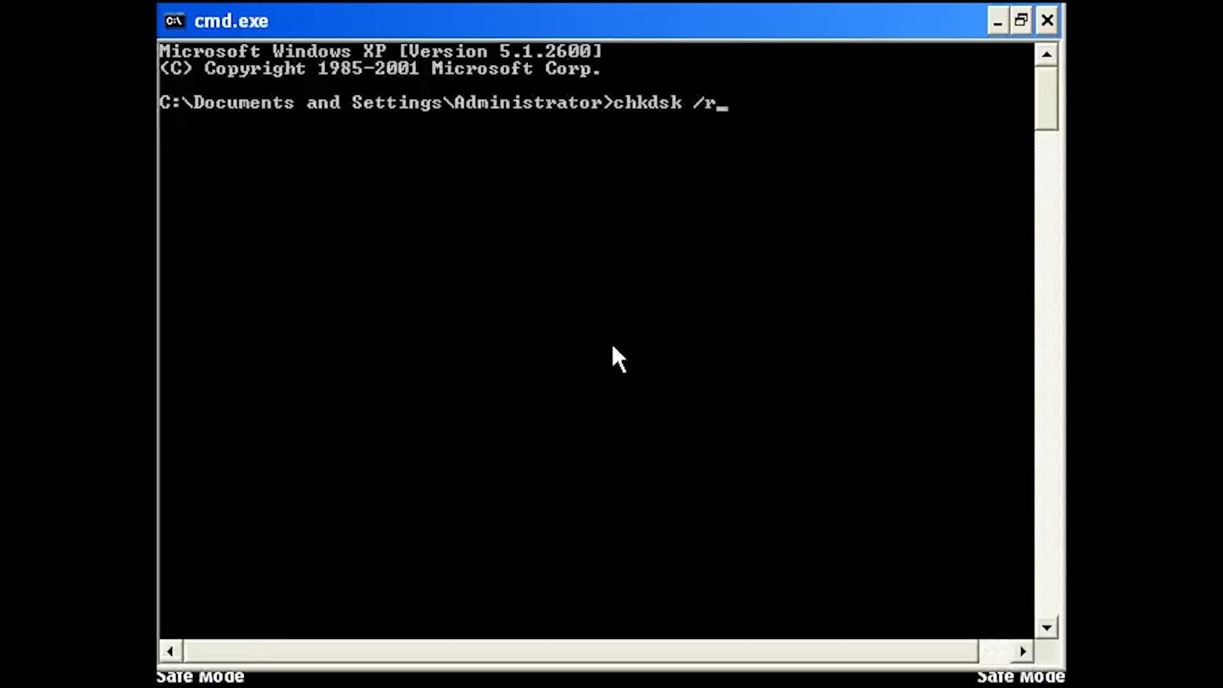
pyautogui.press('Enter')
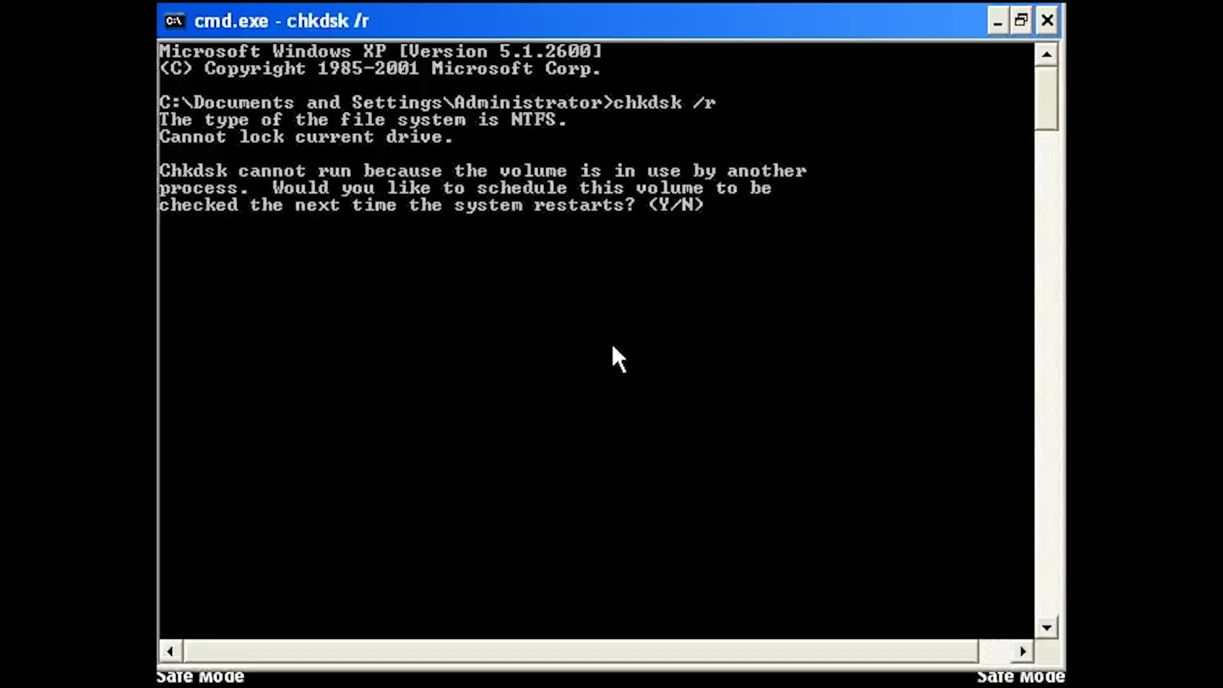
# Answer Y to schedule the volume check for the next restart.
pyautogui.write('y')
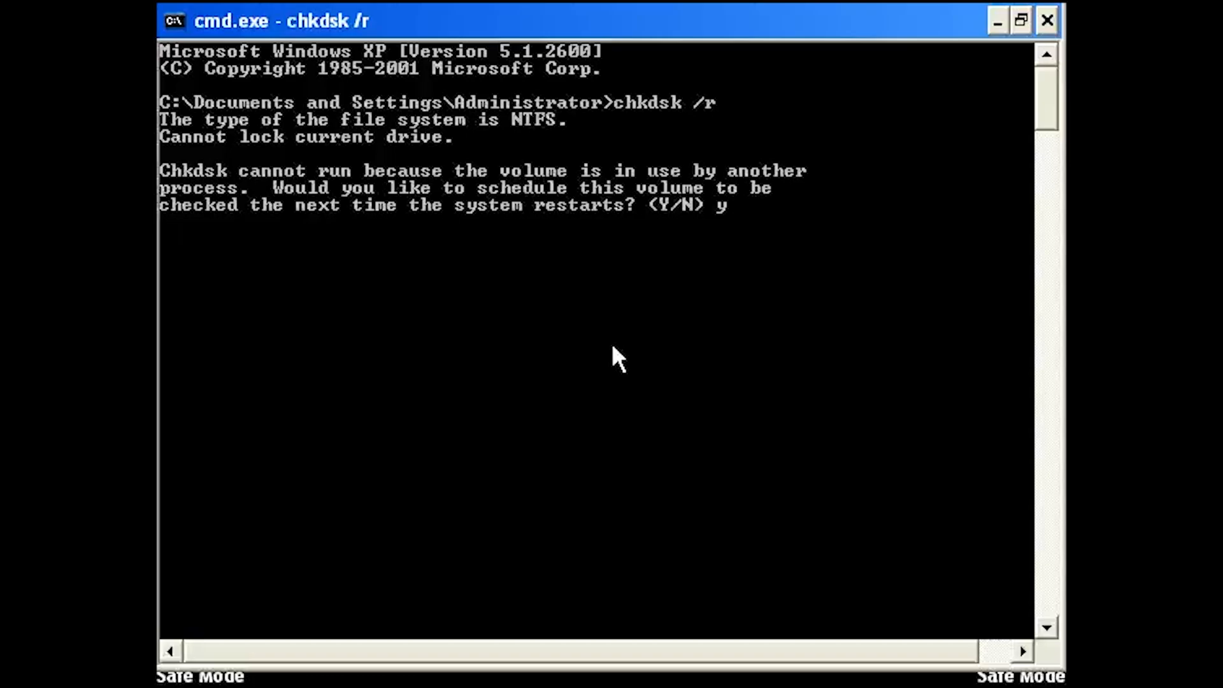